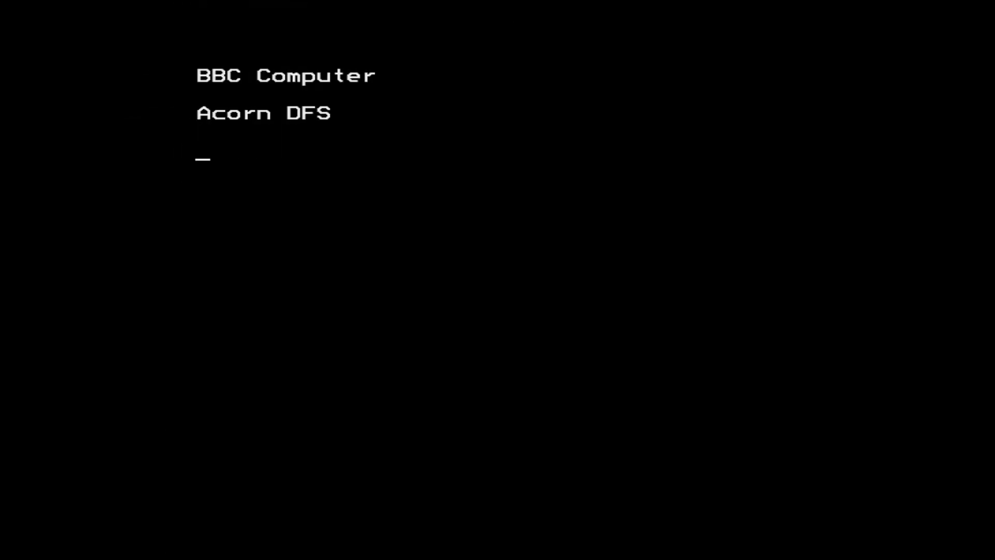
Boot the Elite disk from the DFS prompt and wait for the title screen
{"action": "key", "text": "Return"}
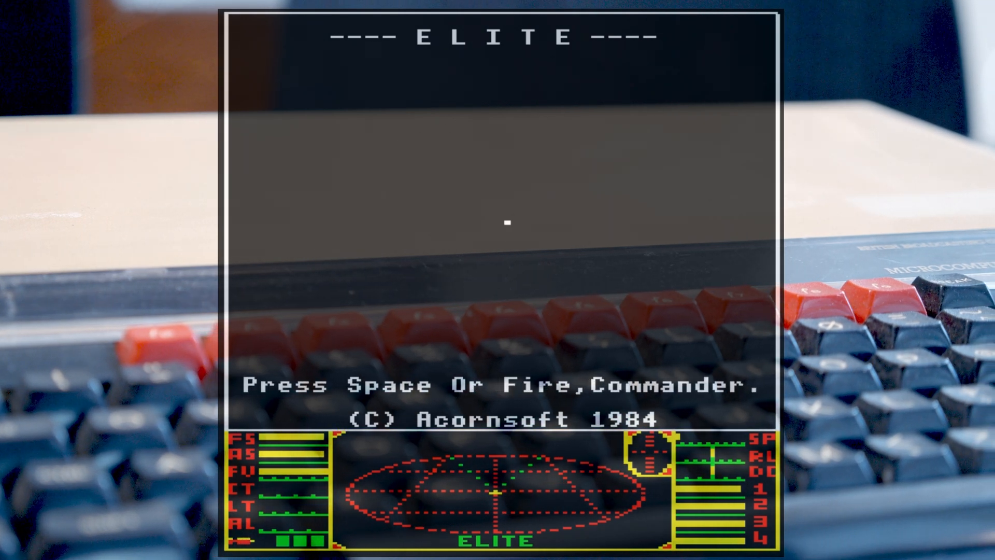
Start the game from the title screen and show the chart of systems near Lave
{"action": "key", "text": "space"}
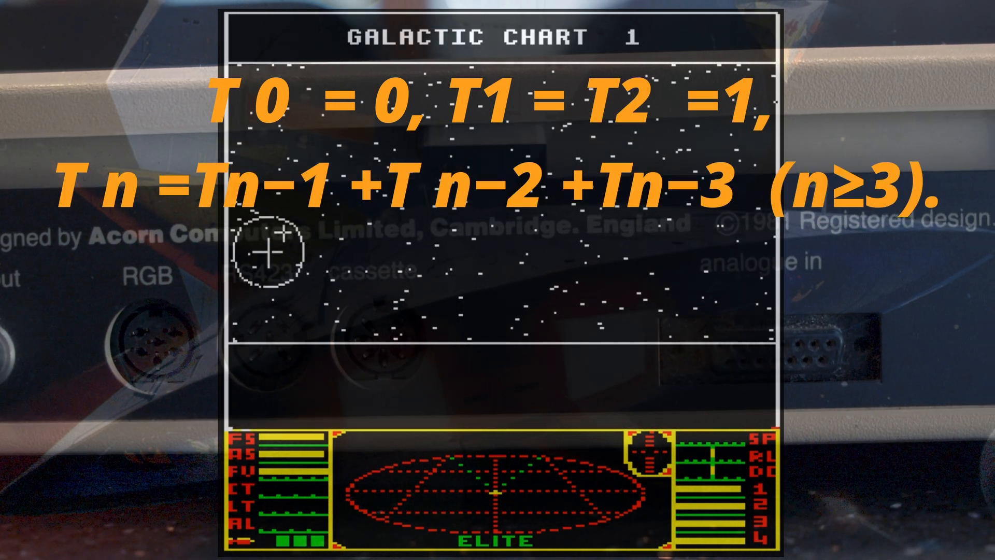
{"action": "key", "text": "f6"}
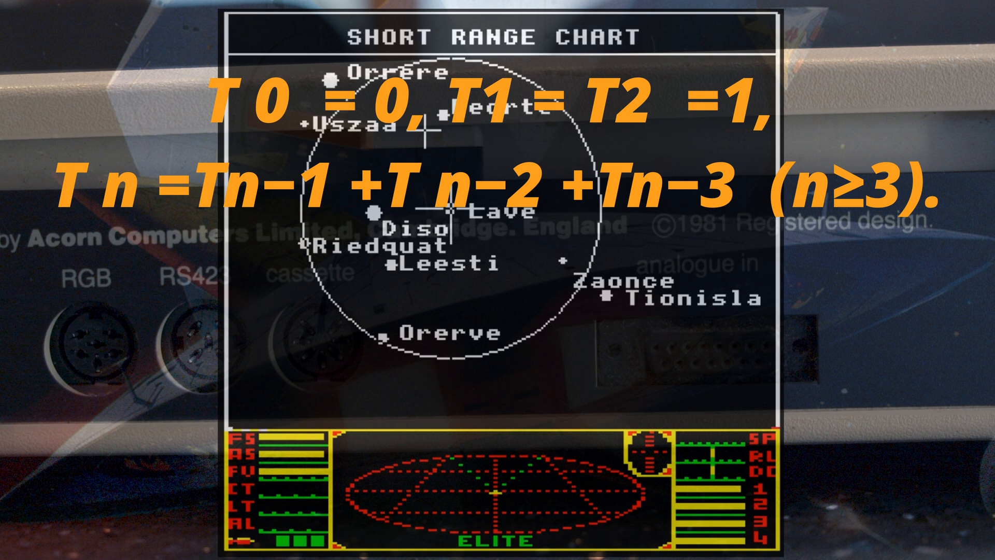